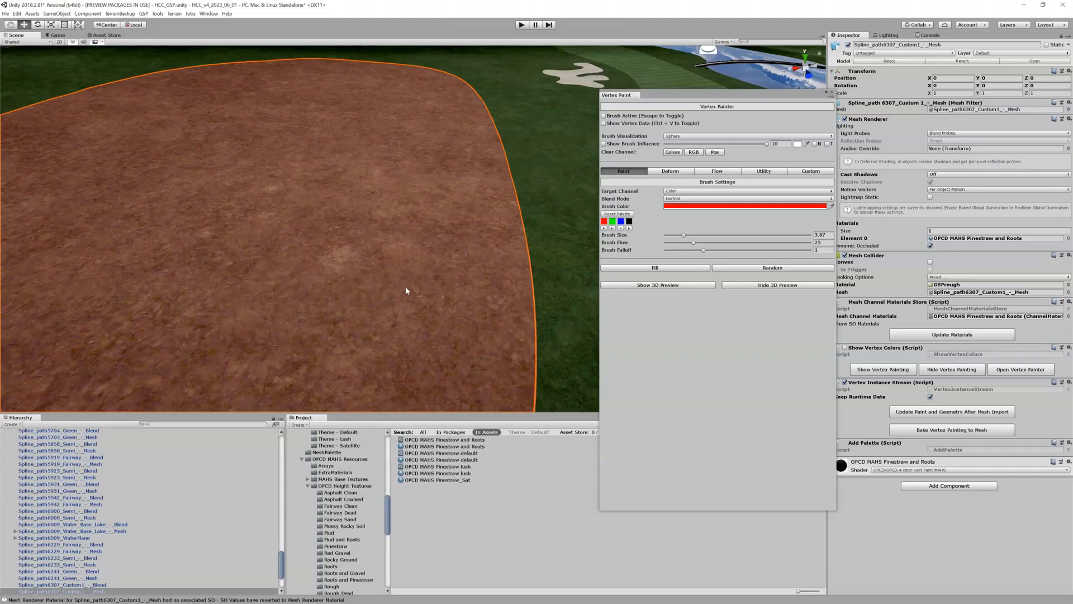
mouse_move(422, 230)
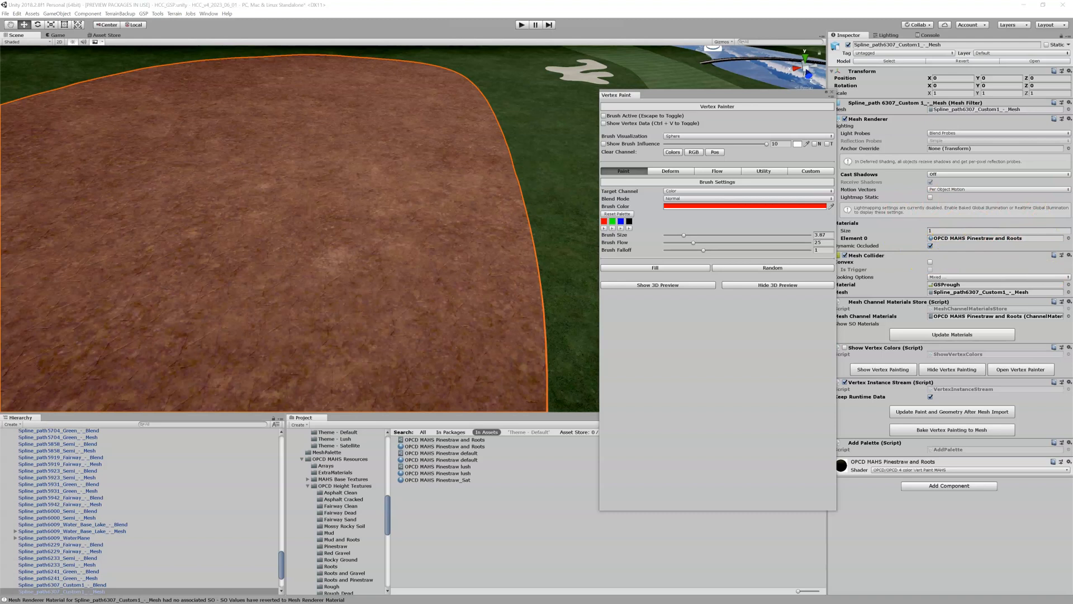
mouse_move(977, 222)
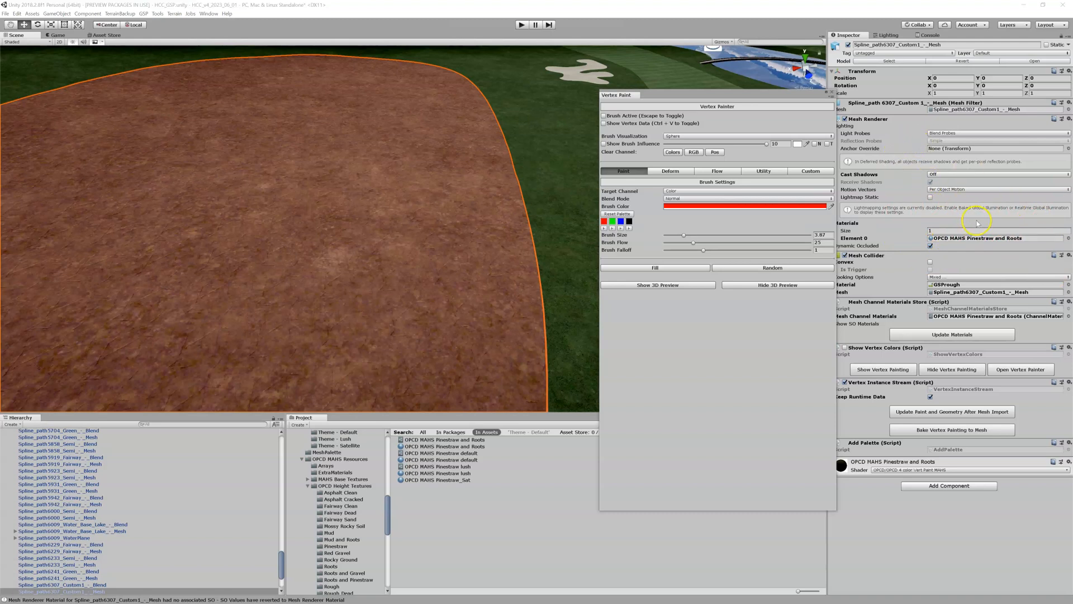
mouse_move(1026, 246)
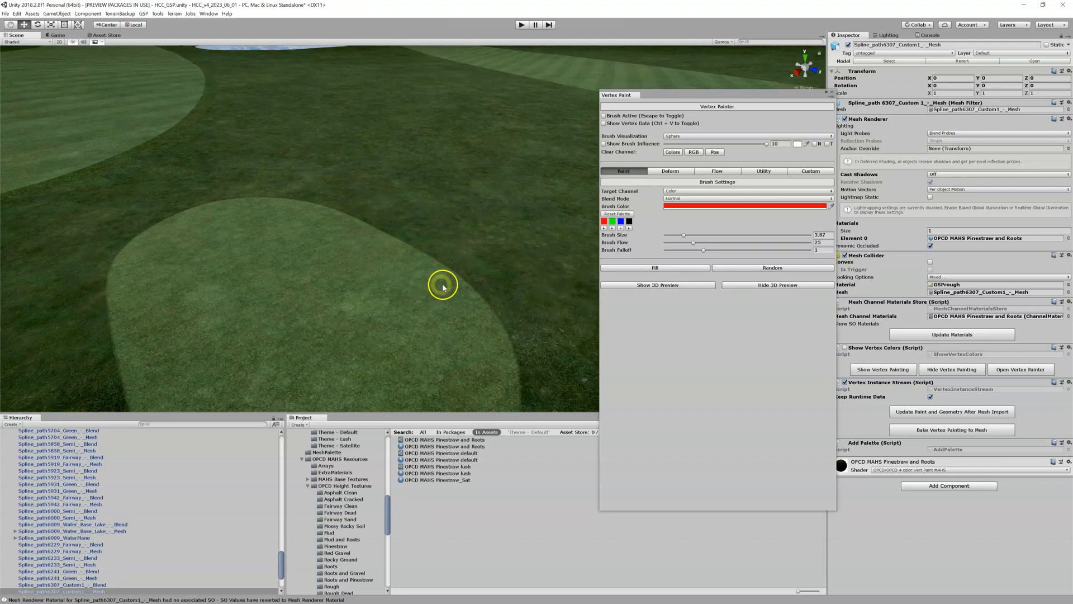
mouse_move(393, 261)
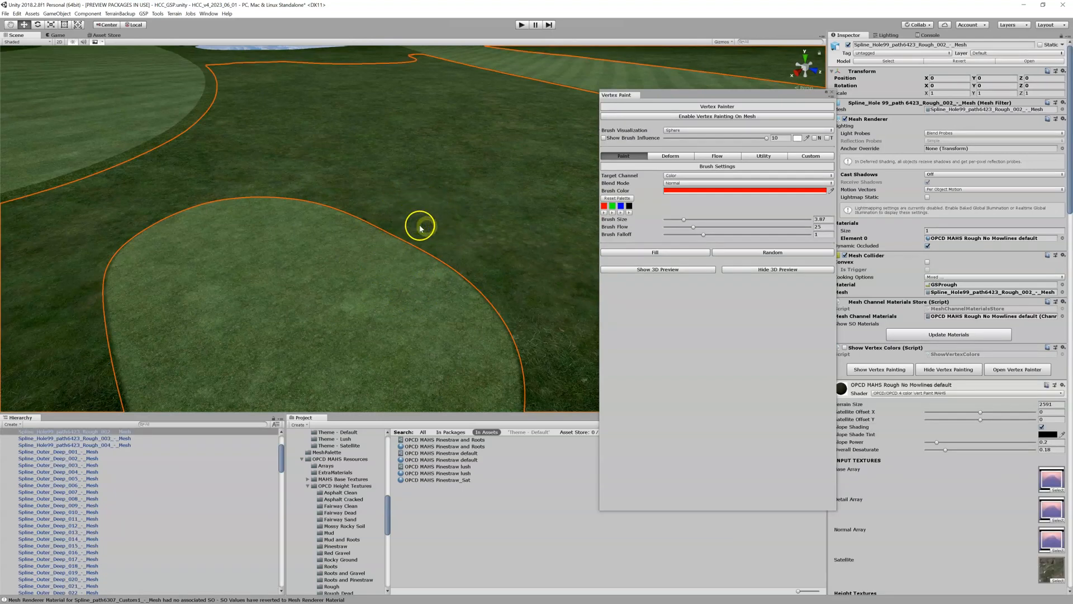
mouse_move(433, 208)
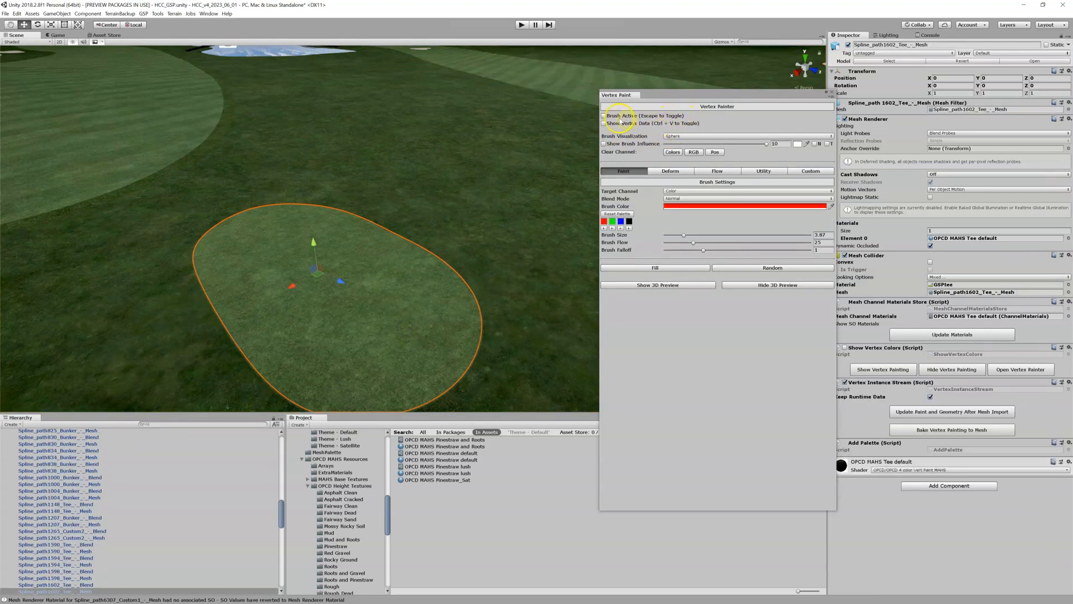
- Enable Brush Active on the Tee mesh and show the 3D preview of its four texture channels
left_click(604, 115)
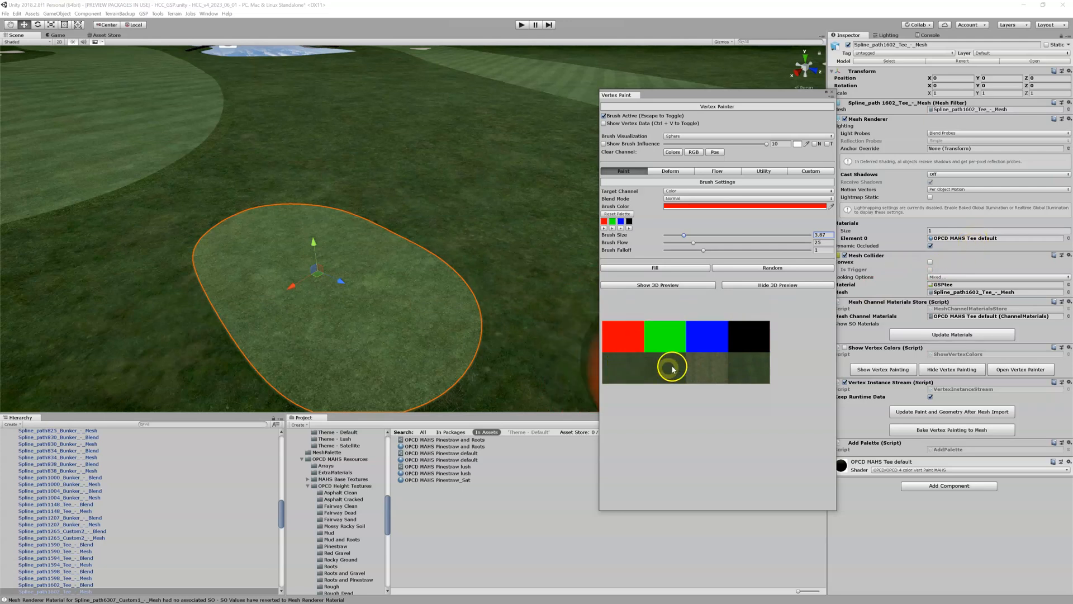
mouse_move(675, 373)
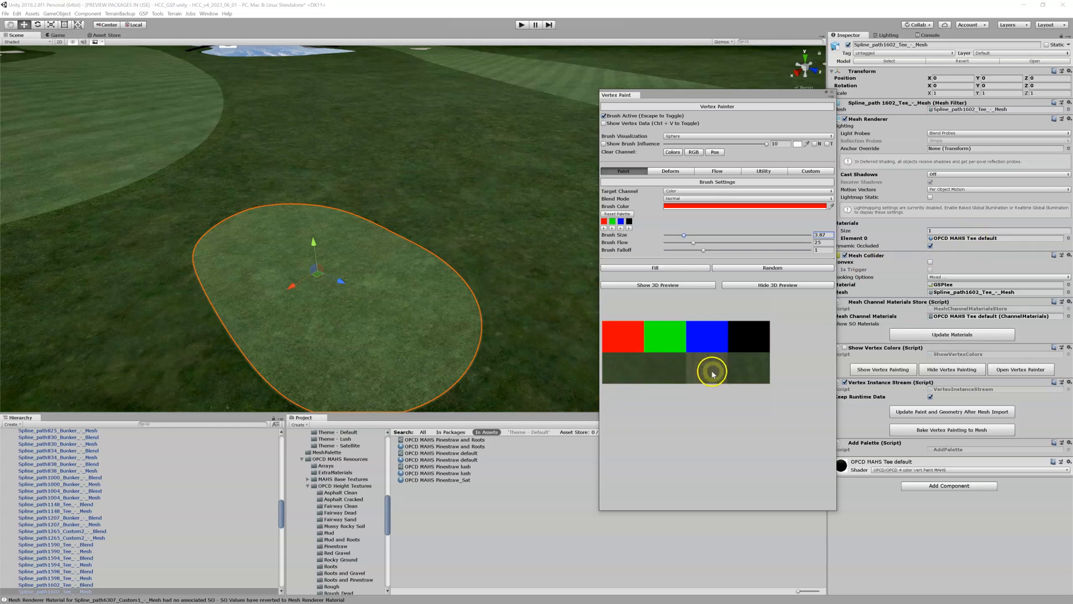
left_click(426, 319)
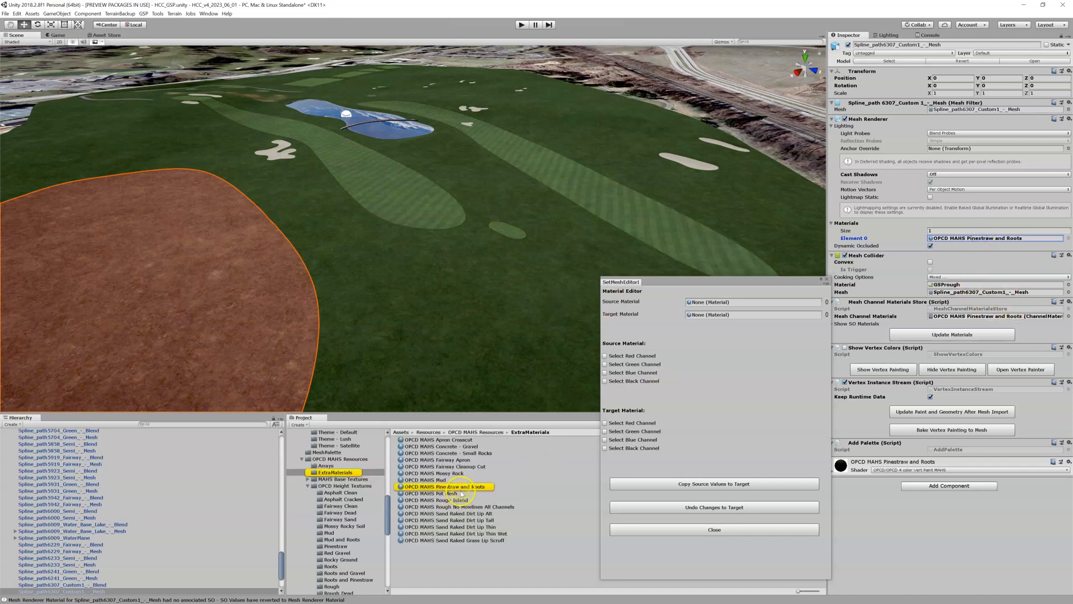
- Assign OPCD MAHS Pinestraw and Roots as the Source Material in the channel editor
left_click(701, 302)
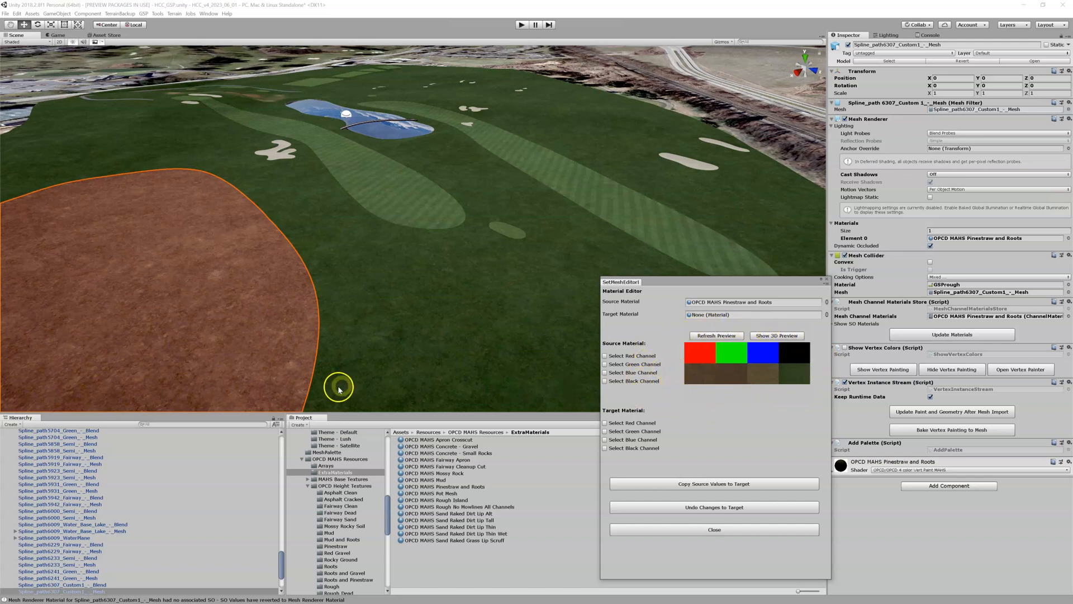
mouse_move(502, 231)
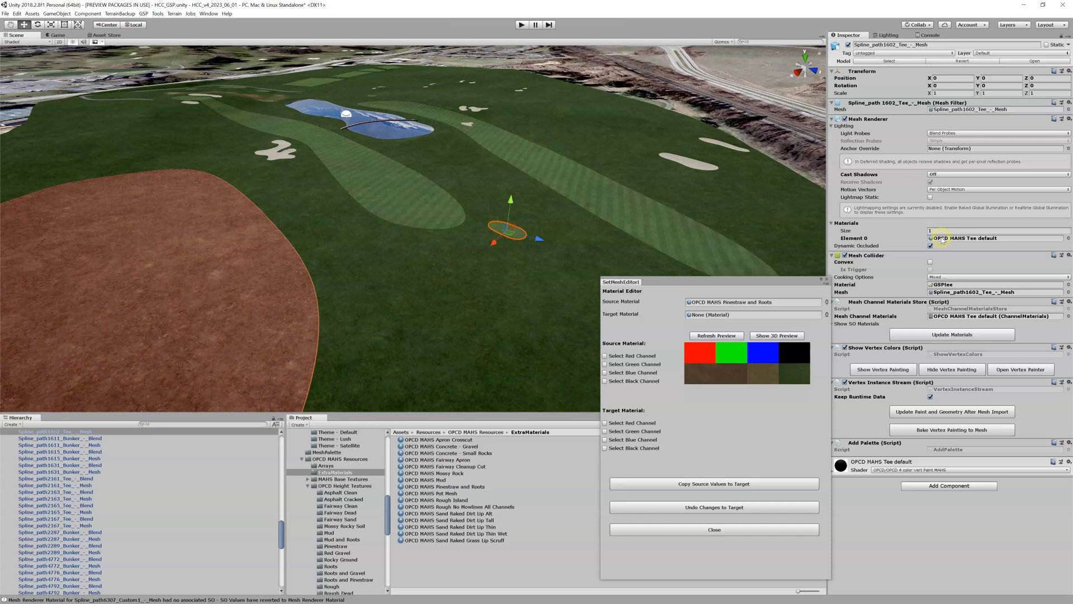
- Duplicate the Tee default material and rename the copy 'Tee default pine straw'
left_click(338, 431)
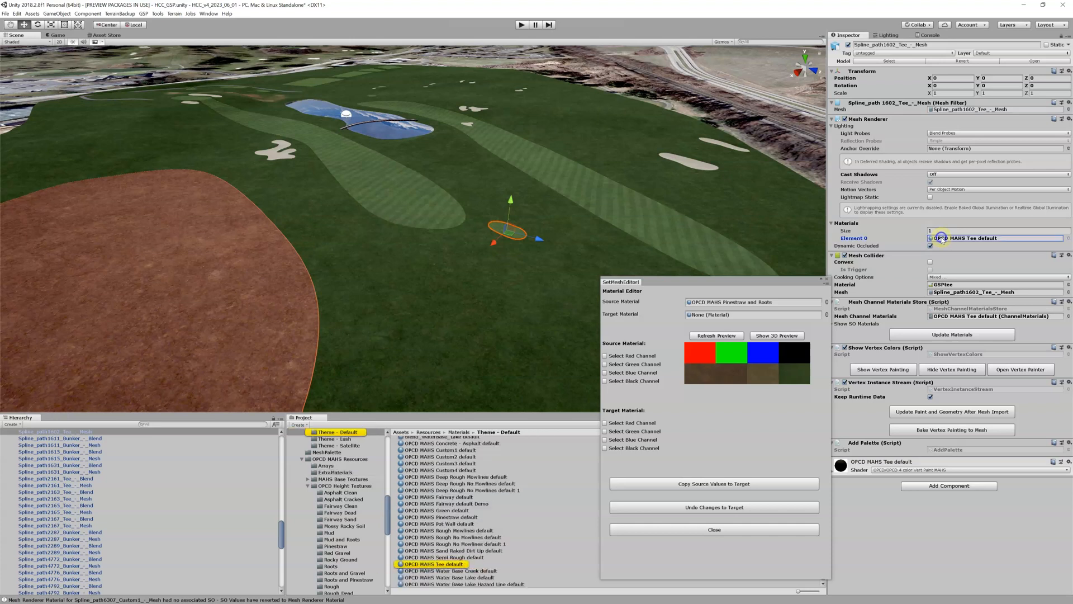
left_click(440, 563)
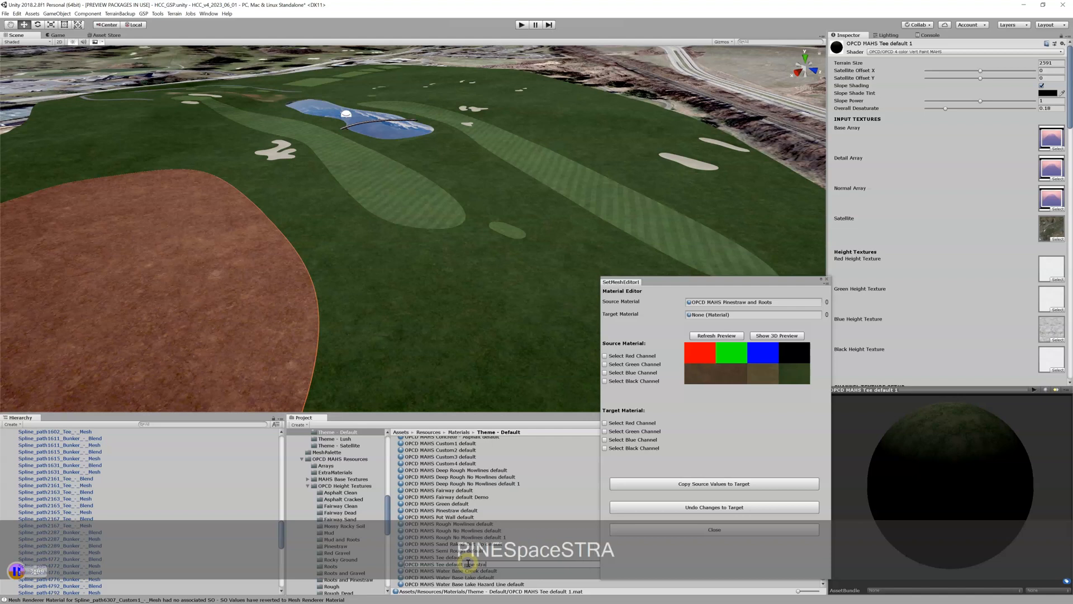
left_click(447, 563)
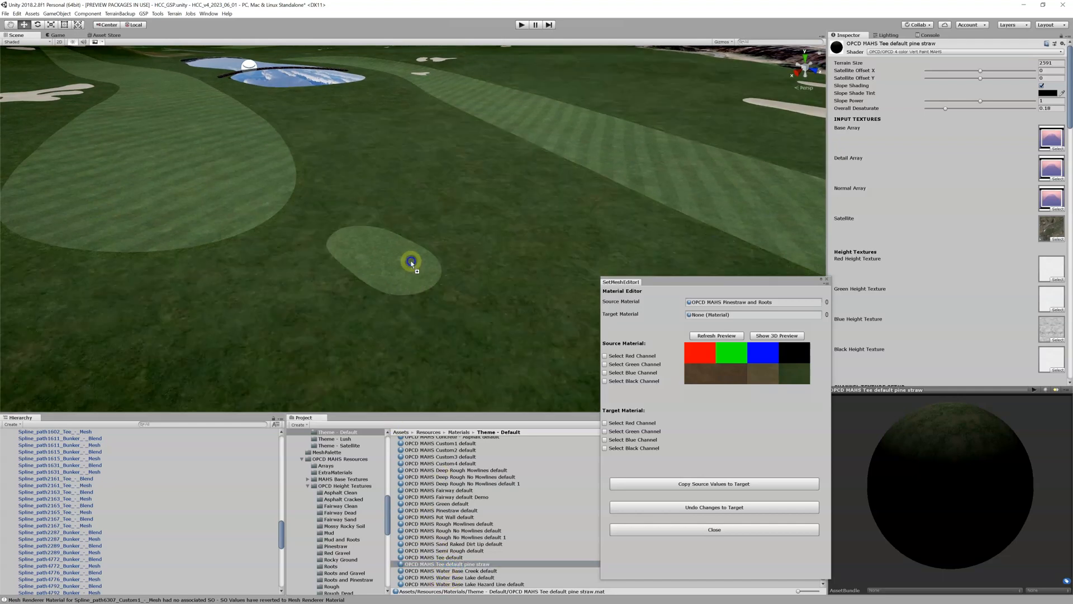
mouse_move(399, 262)
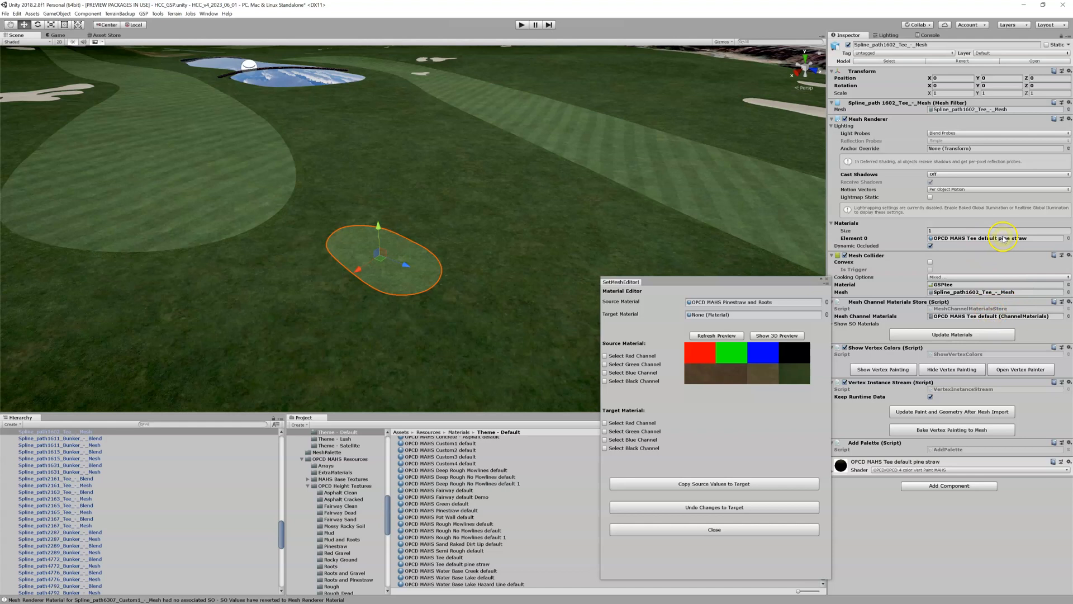
- Update the tee mesh's stored channel materials to the new pine straw material
left_click(951, 334)
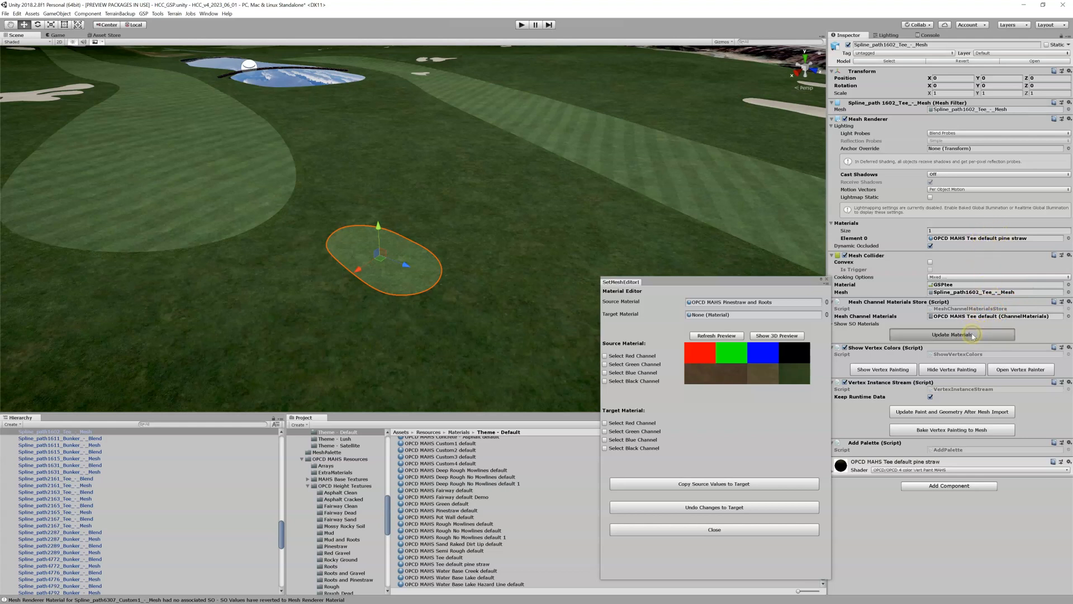
left_click(950, 334)
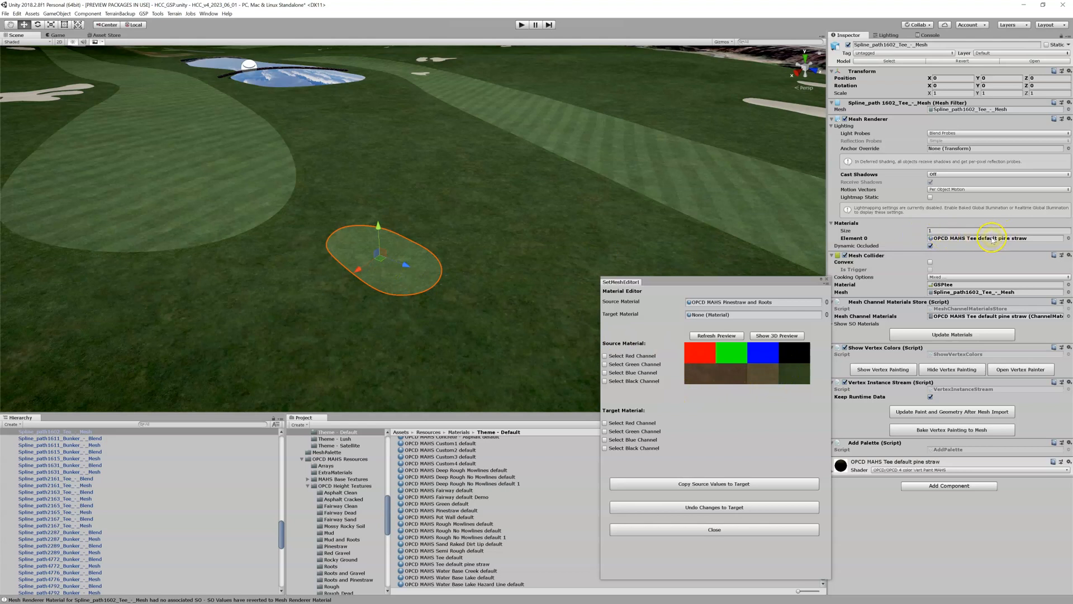
left_click(448, 563)
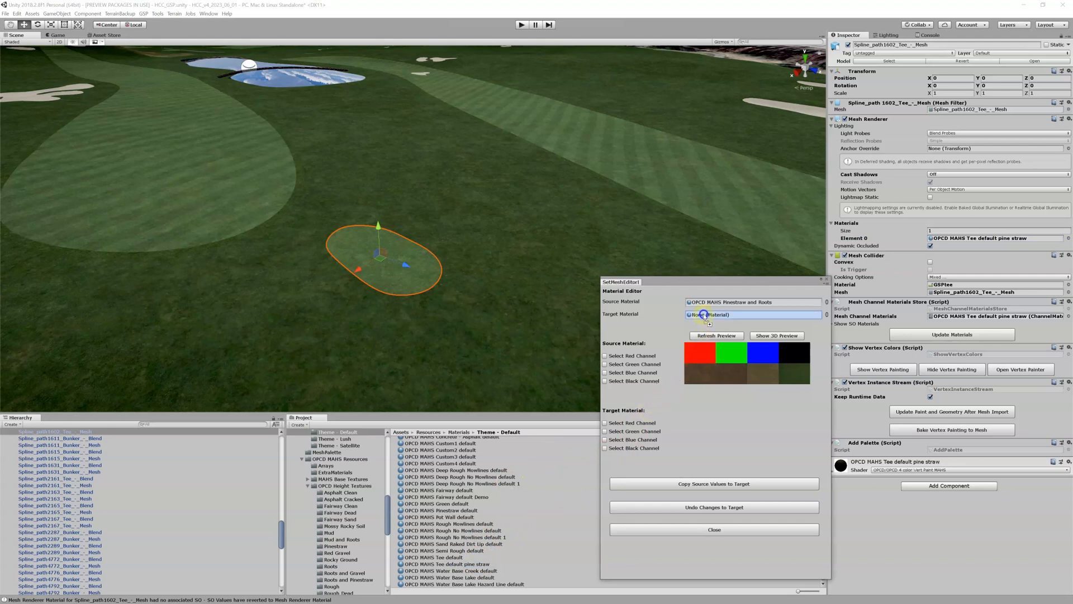
- Set Tee default pine straw as target and choose Source Red into Target Black for copying
left_click(752, 314)
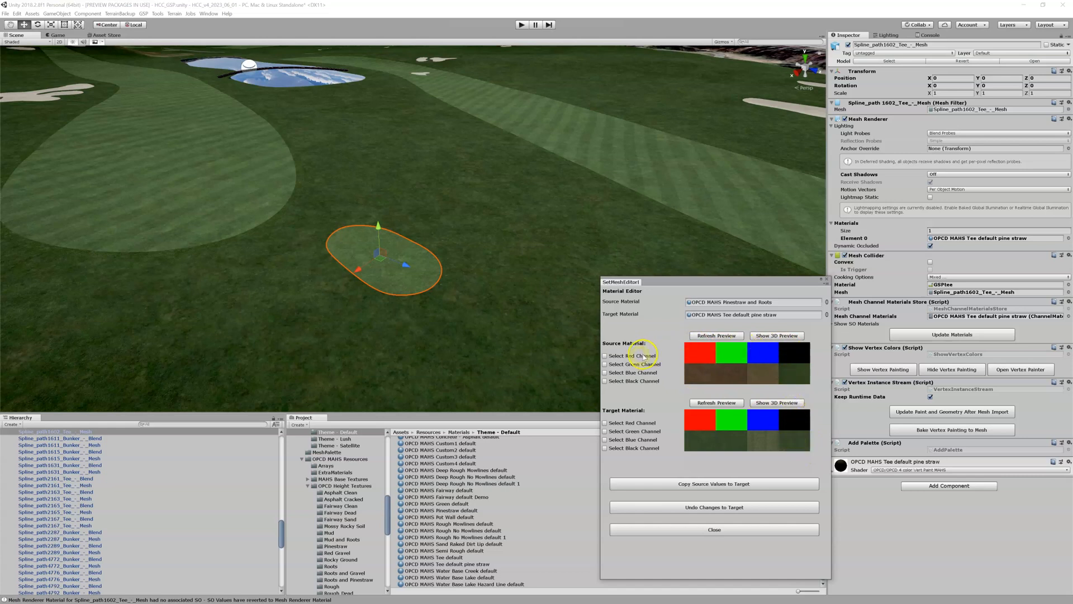
left_click(604, 356)
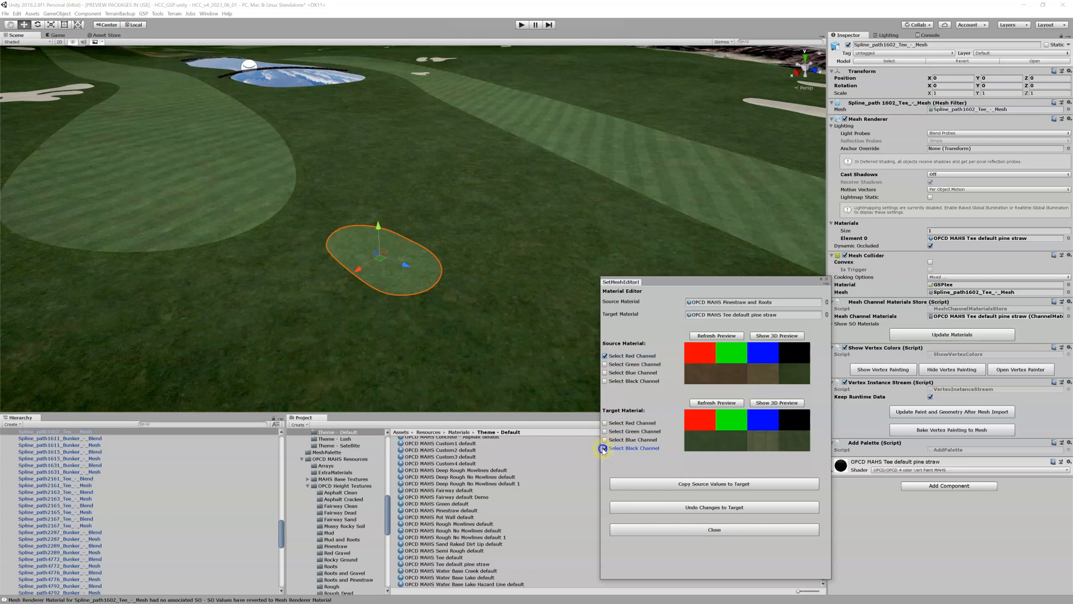
left_click(605, 447)
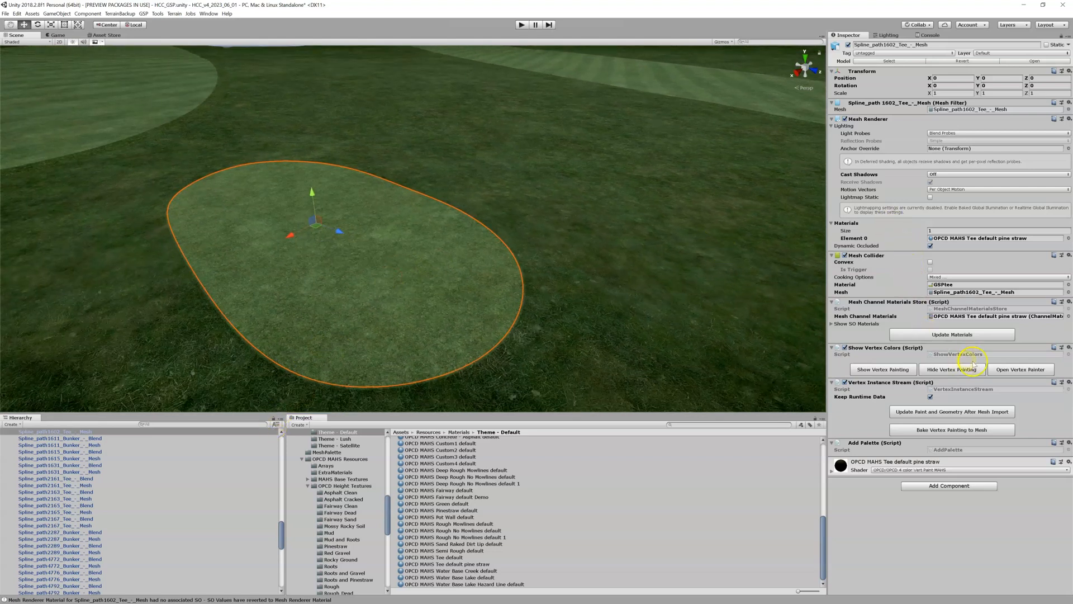
- Shrink the brush to about 0.57 and paint a pine straw patch across the tee box
left_click(1019, 370)
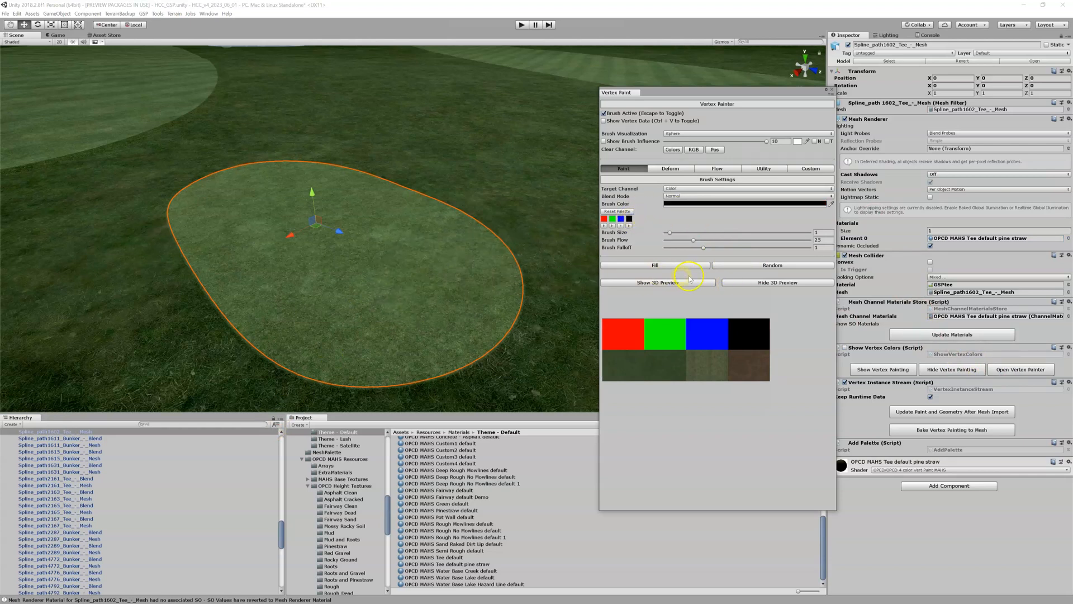
left_click_drag(691, 233, 669, 233)
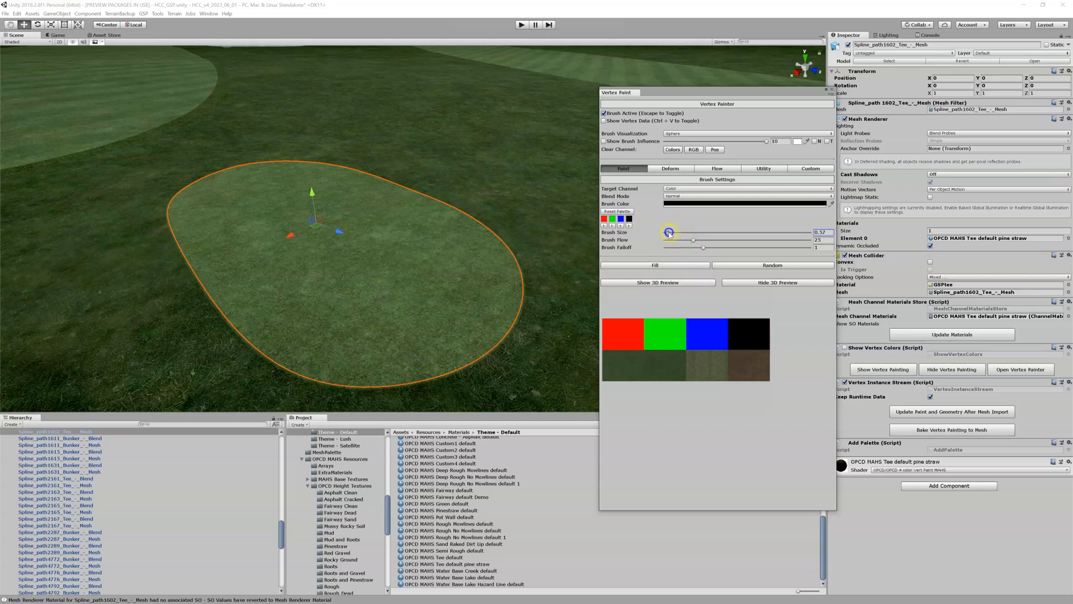
left_click(472, 248)
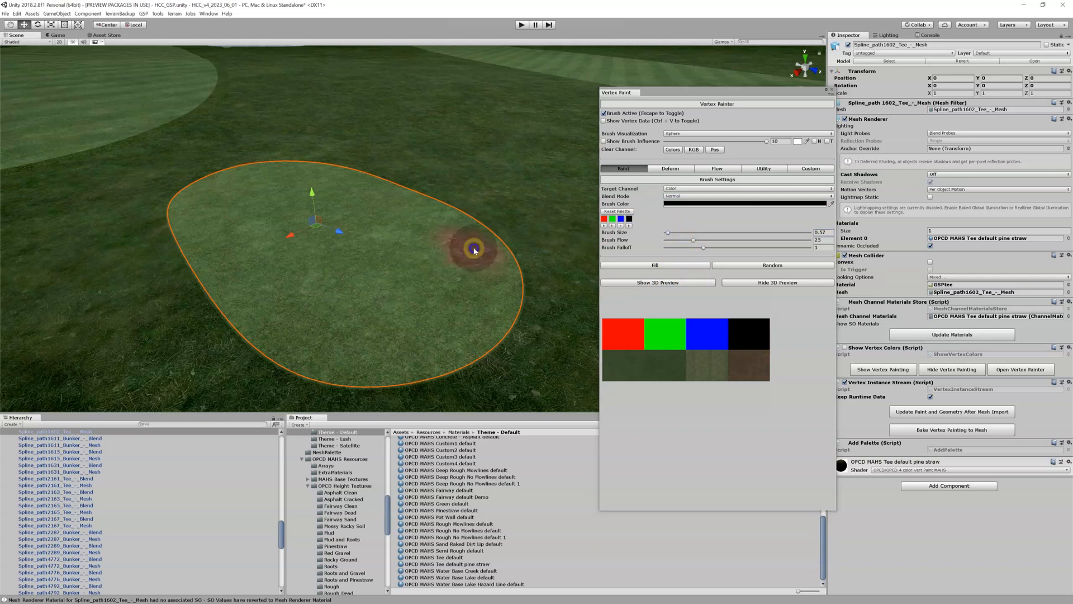
left_click_drag(472, 248, 484, 271)
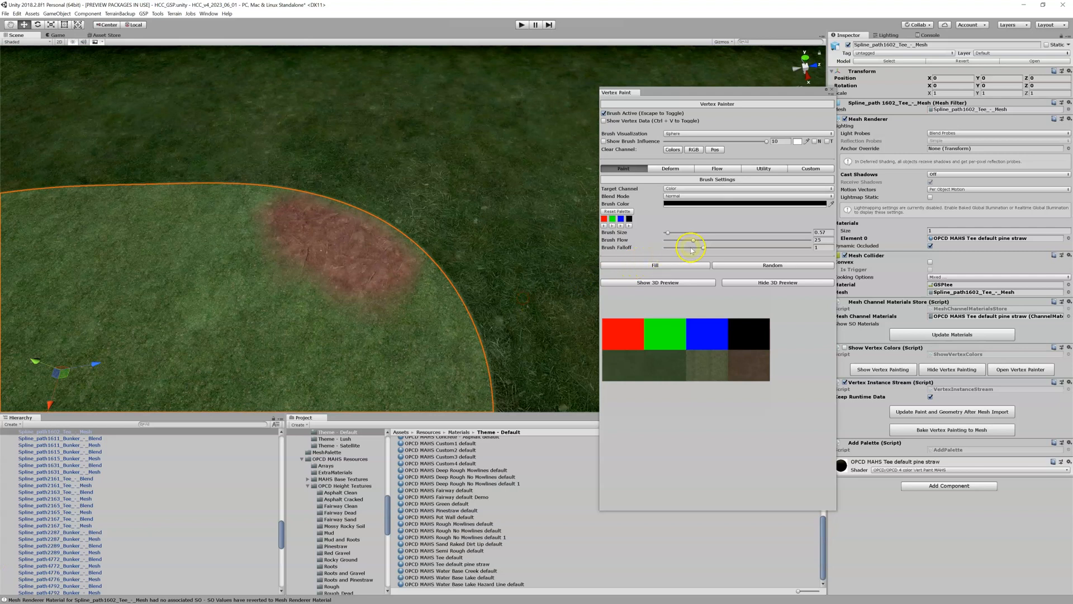
- Lower the brush flow and soften its falloff for gentler painting
left_click_drag(705, 247, 684, 247)
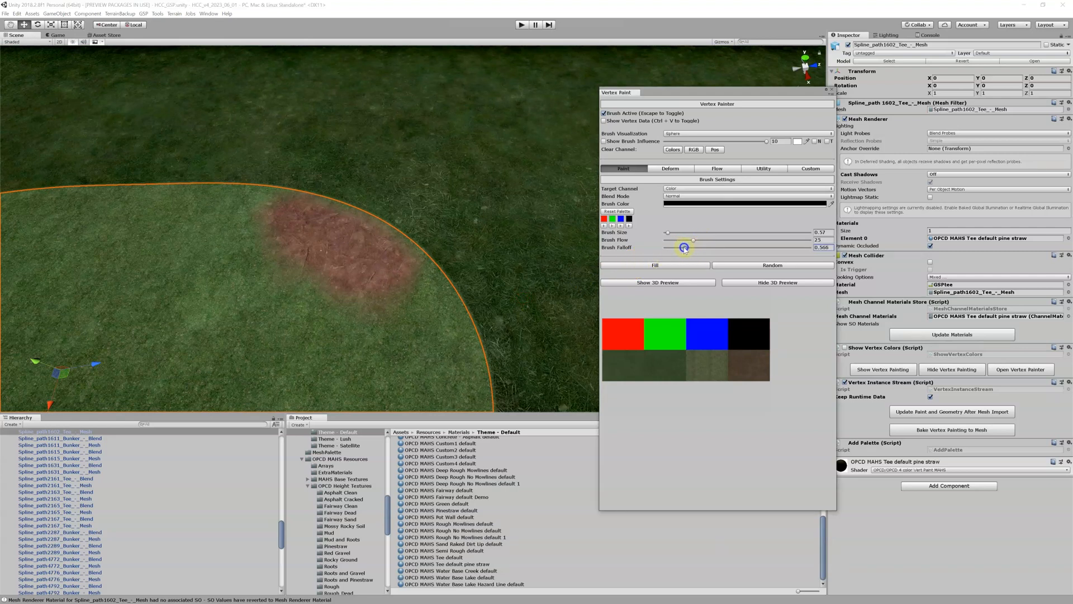
left_click_drag(693, 241, 684, 241)
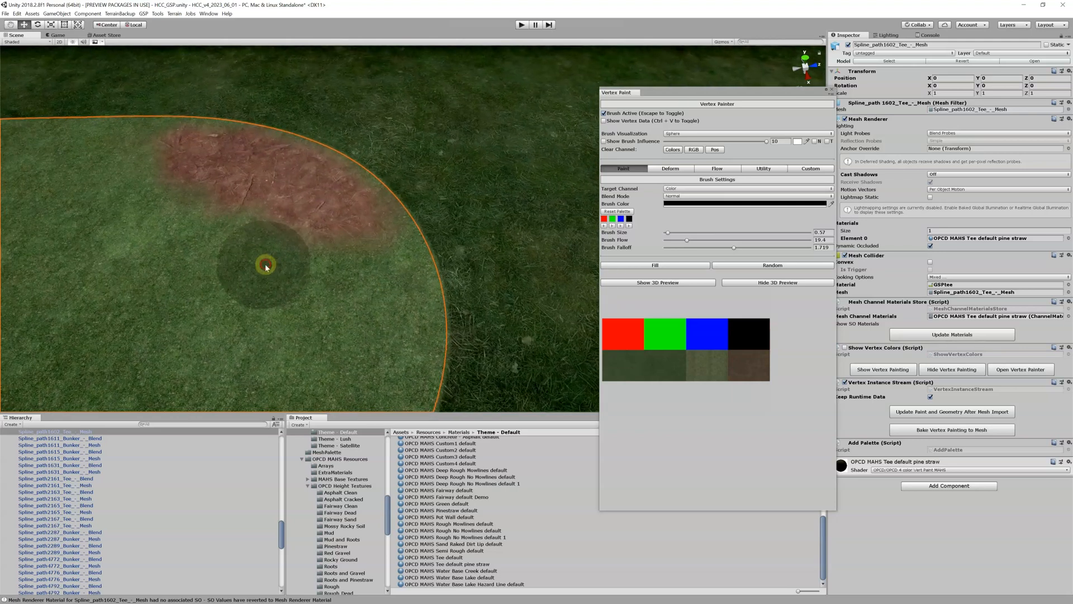
mouse_move(362, 277)
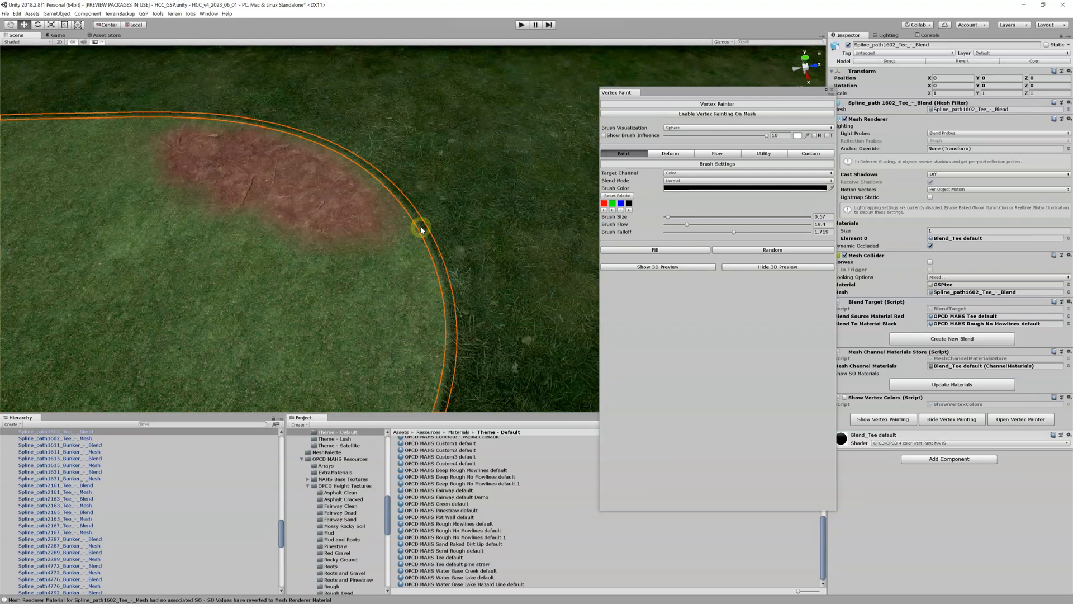
mouse_move(370, 178)
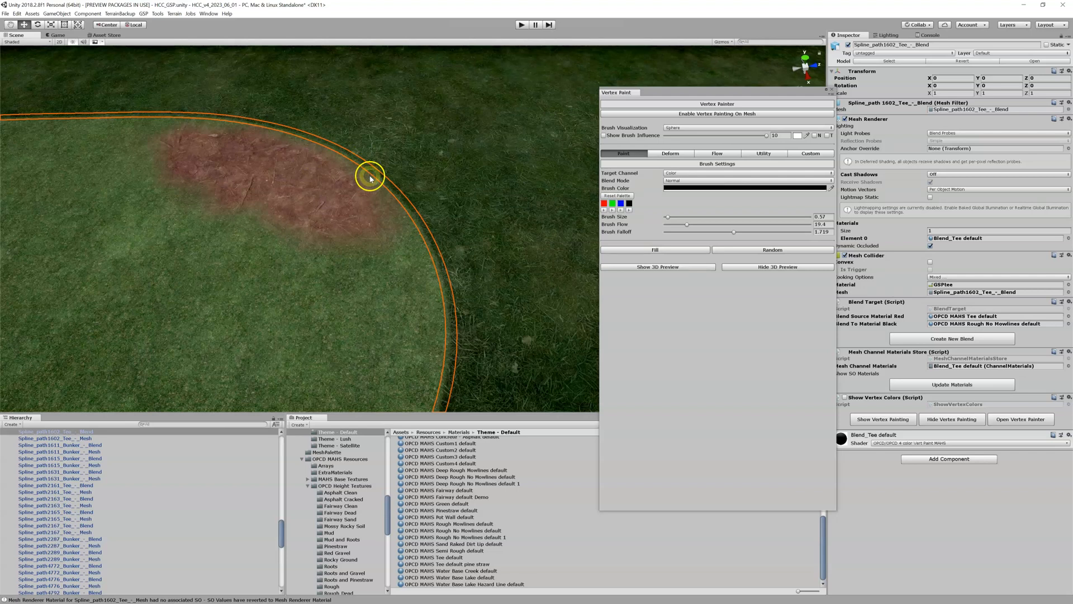
mouse_move(343, 167)
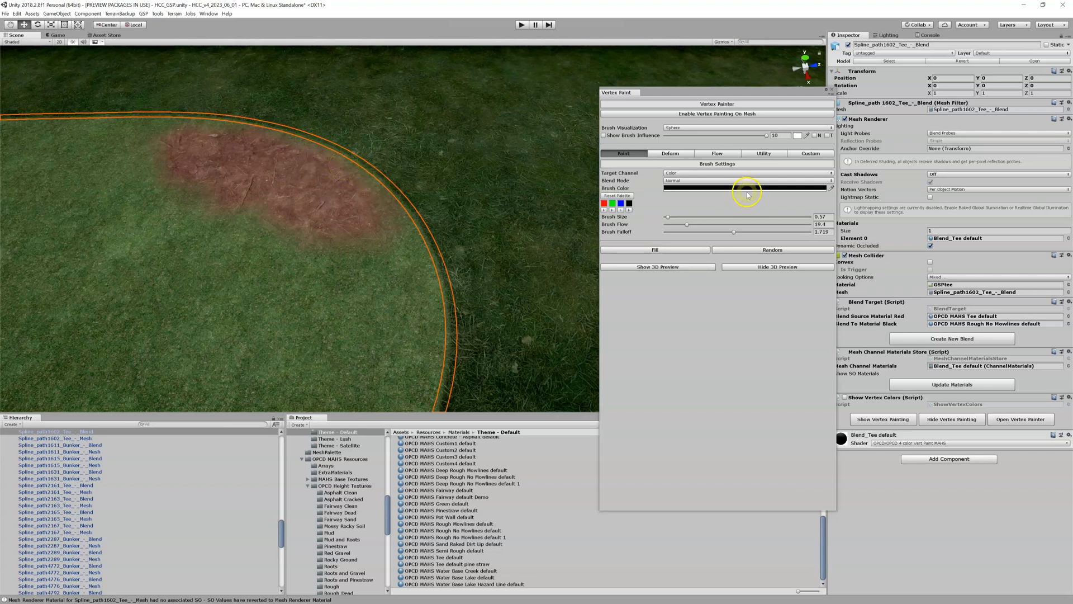
mouse_move(419, 155)
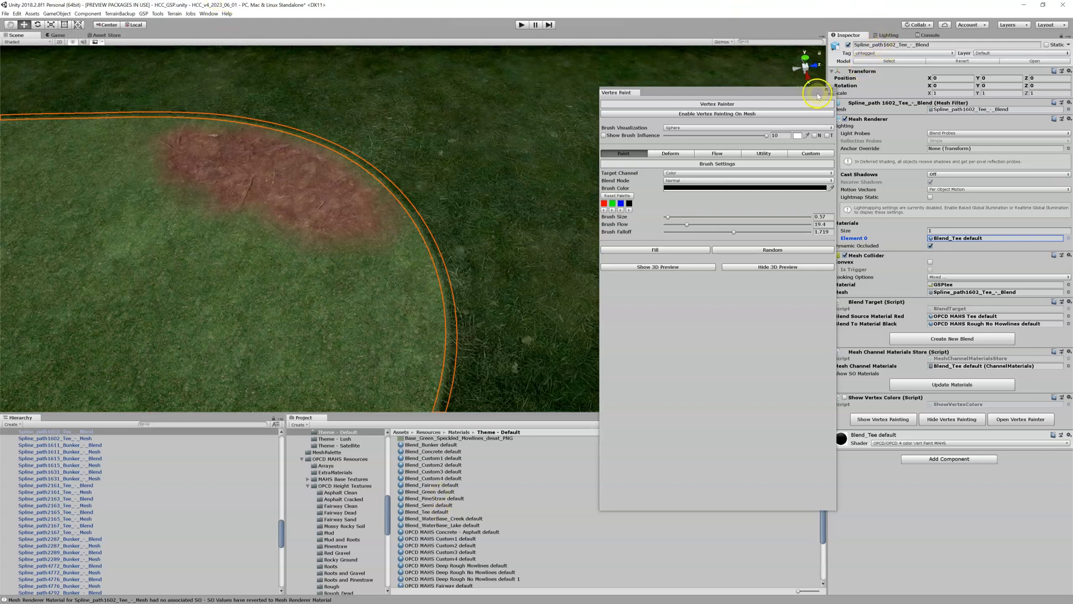
- Close the Vertex Paint window after selecting the tee's blend mesh
left_click(815, 93)
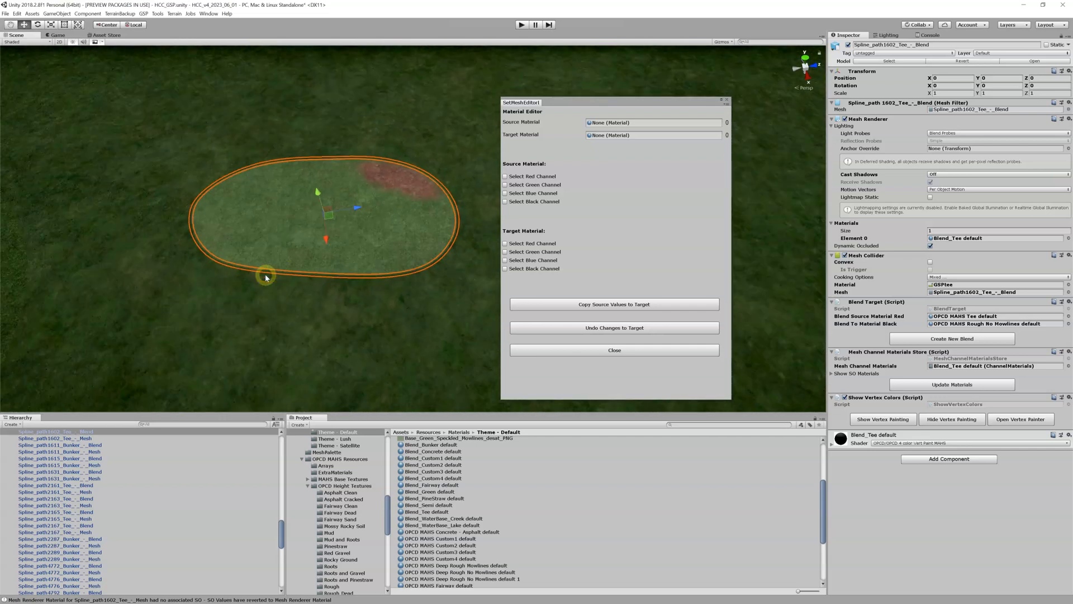
mouse_move(711, 426)
type("opcd mahs pin")
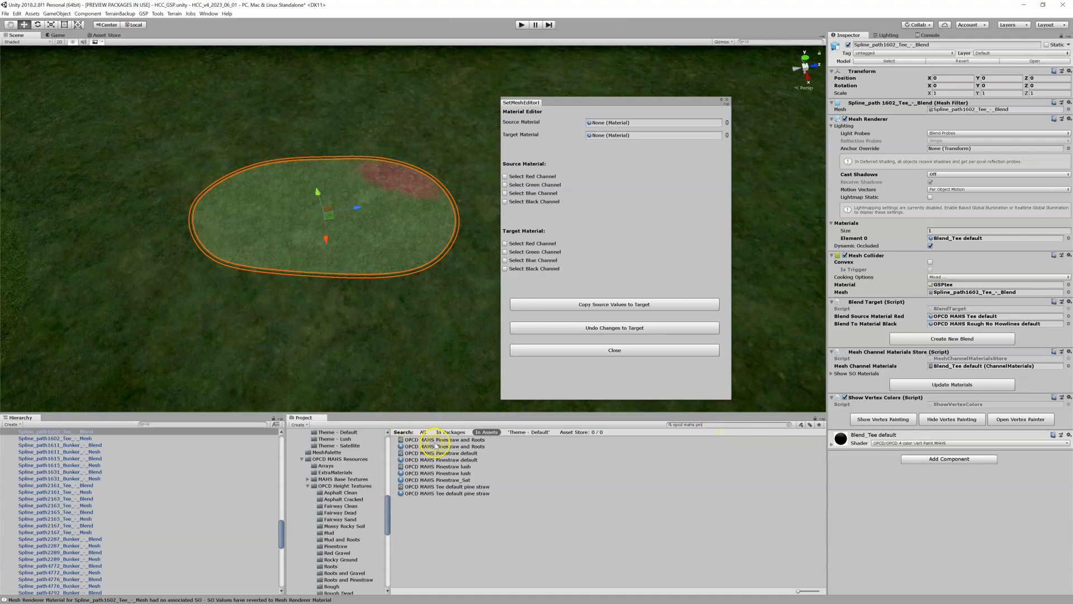
- Load Pinestraw and Roots as source and Blend_Tee default as target material
left_click(445, 439)
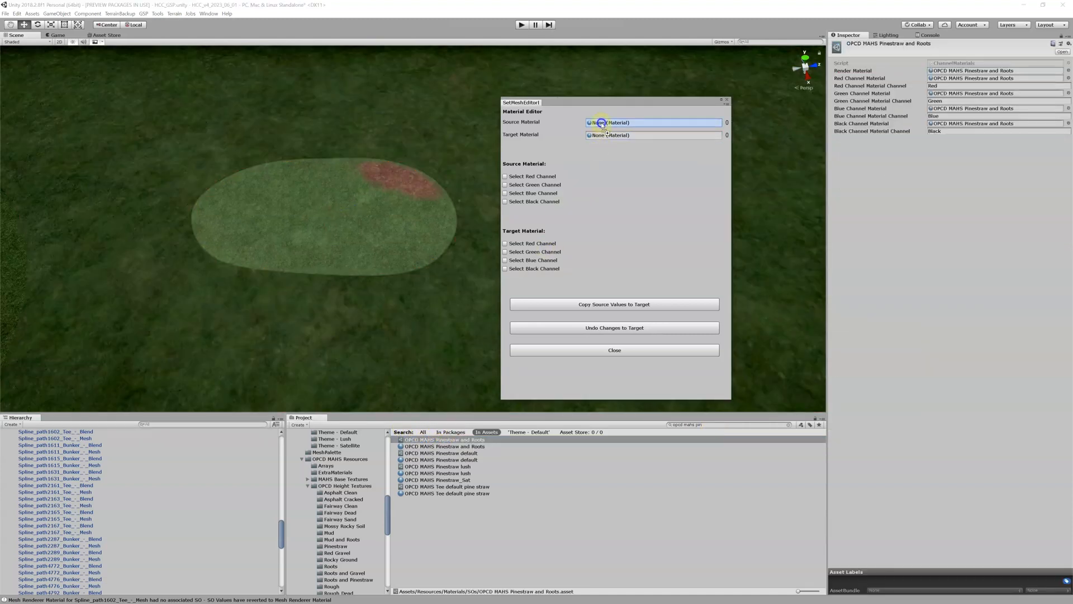
left_click(653, 122)
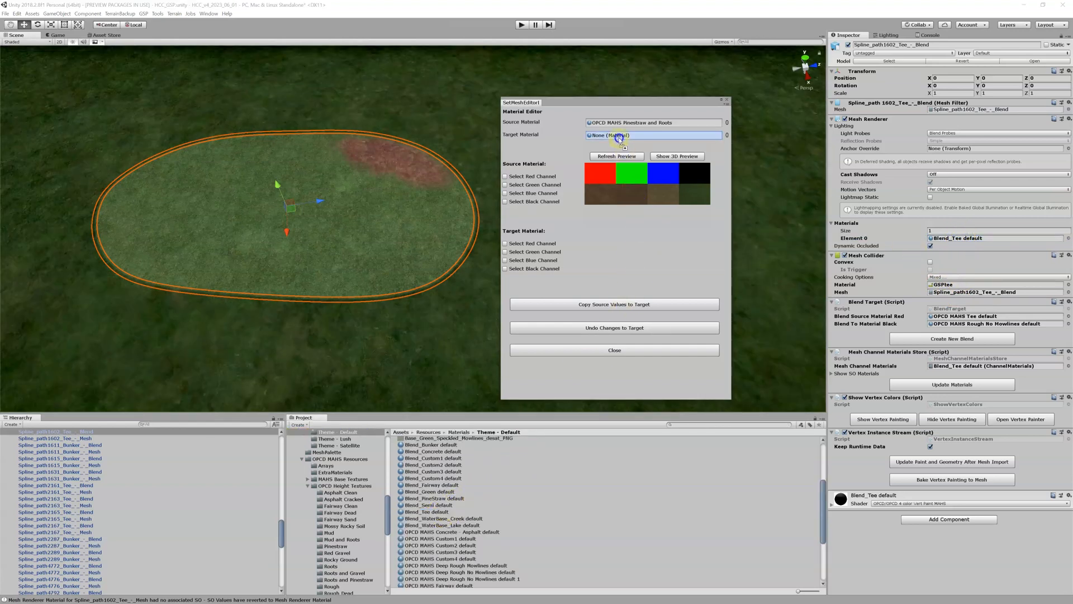
left_click(654, 135)
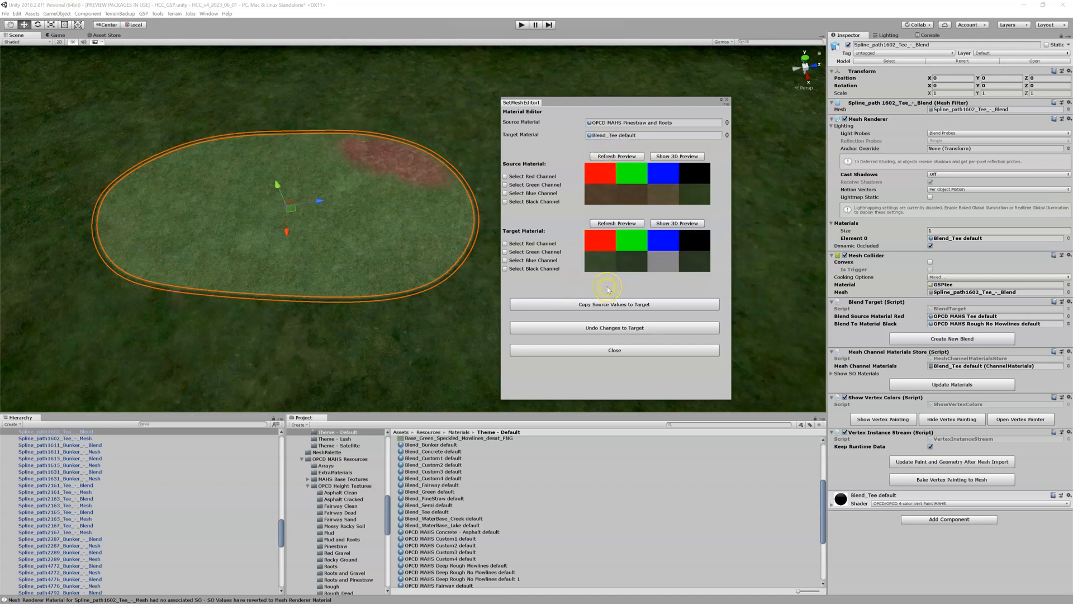
mouse_move(665, 261)
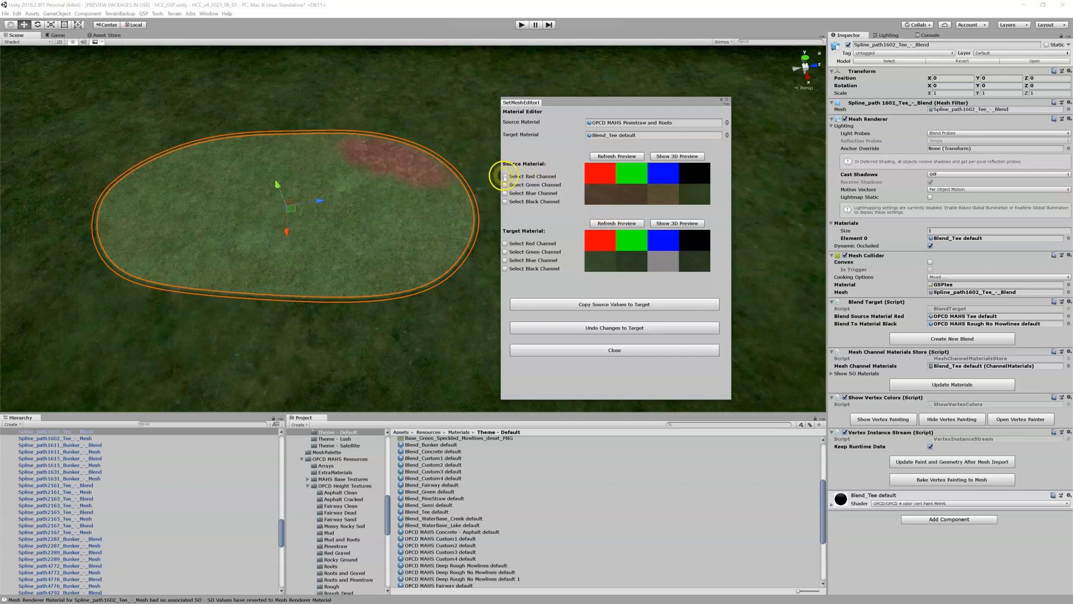
- Choose the source's red channel to copy into the target's blue channel
left_click(505, 176)
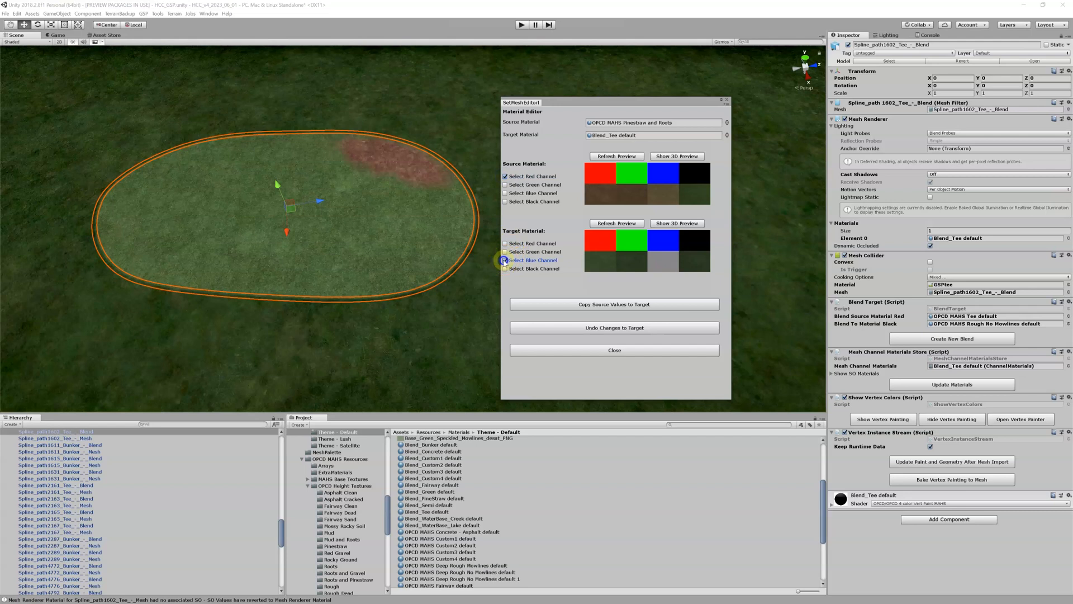
left_click(505, 259)
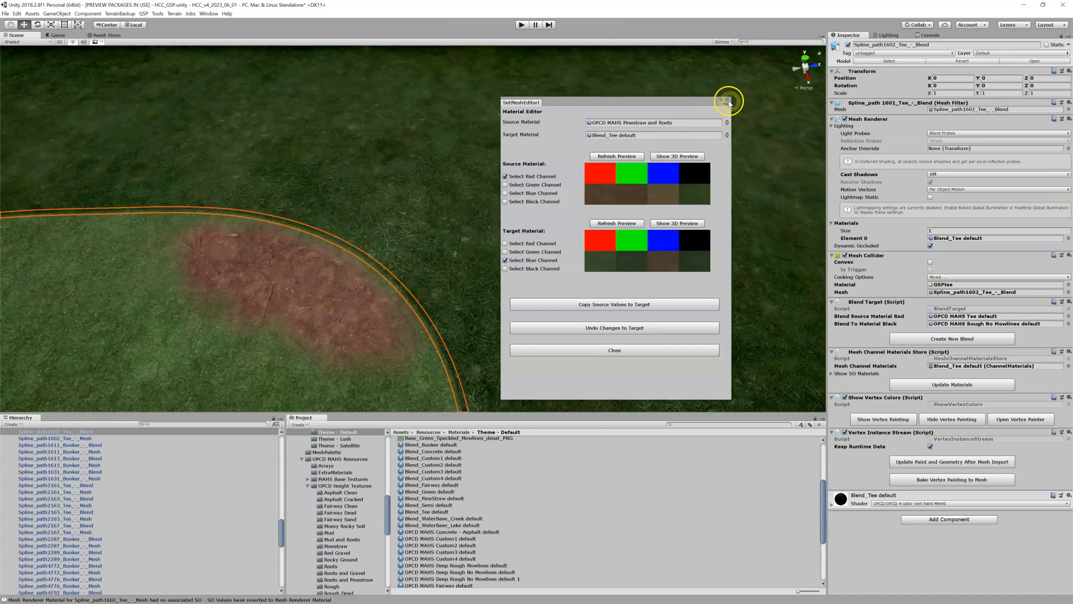
- Close the channel editor and choose blue as the vertex paint colour for the blend mesh
left_click(614, 350)
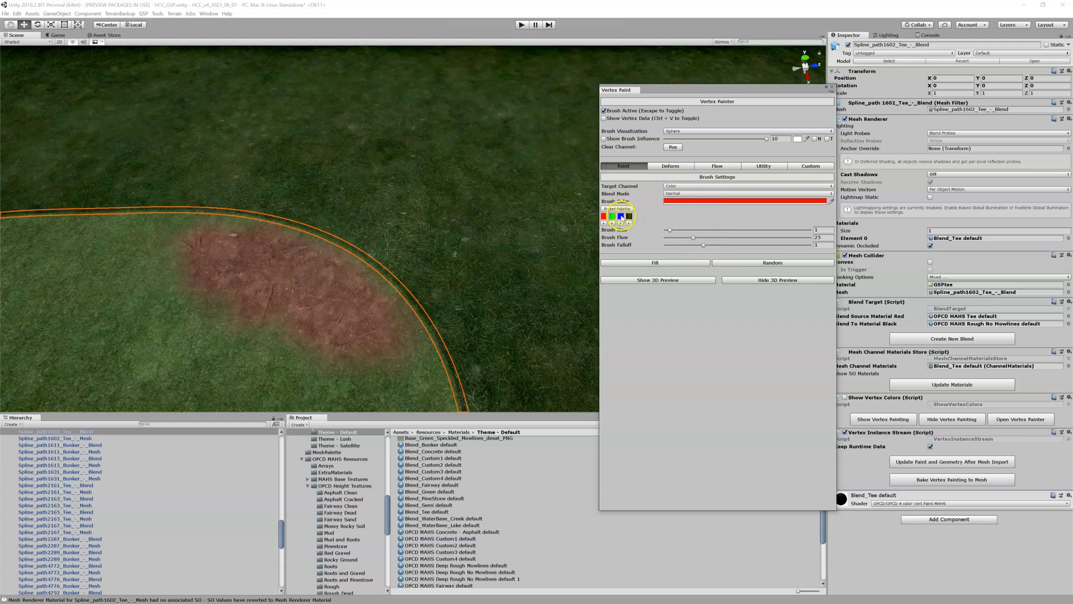
left_click(612, 216)
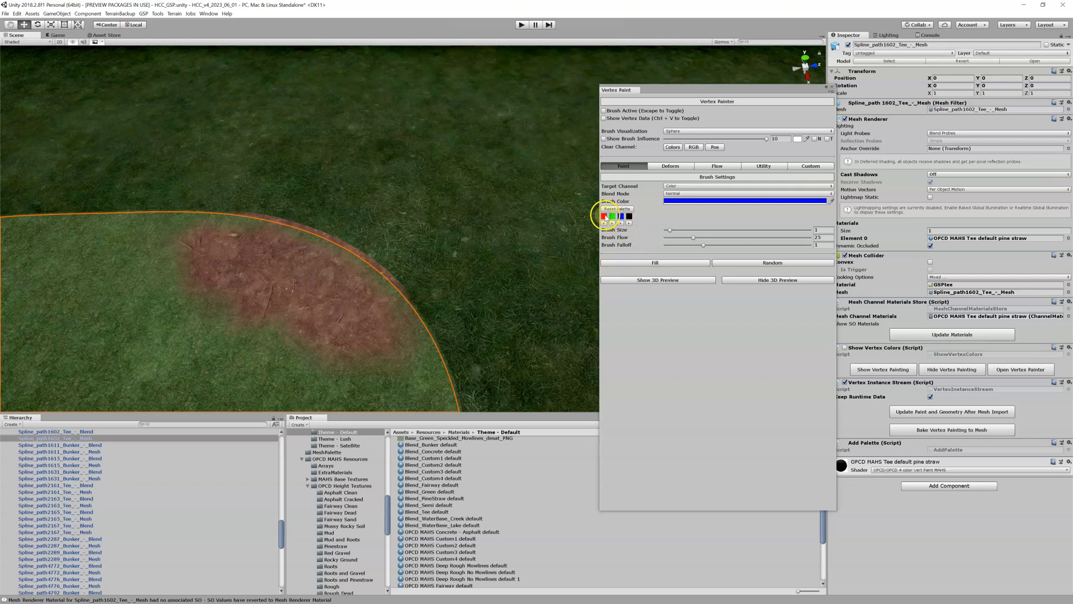
- Switch the brush to black and paint pine straw along the tee's curved edge
left_click(627, 216)
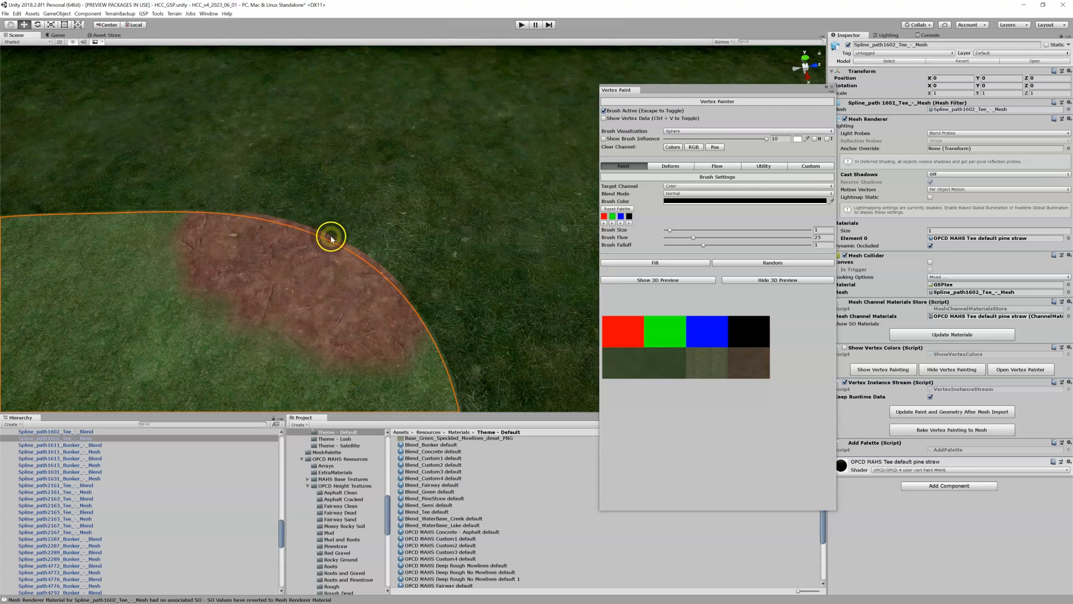
left_click_drag(332, 235, 359, 295)
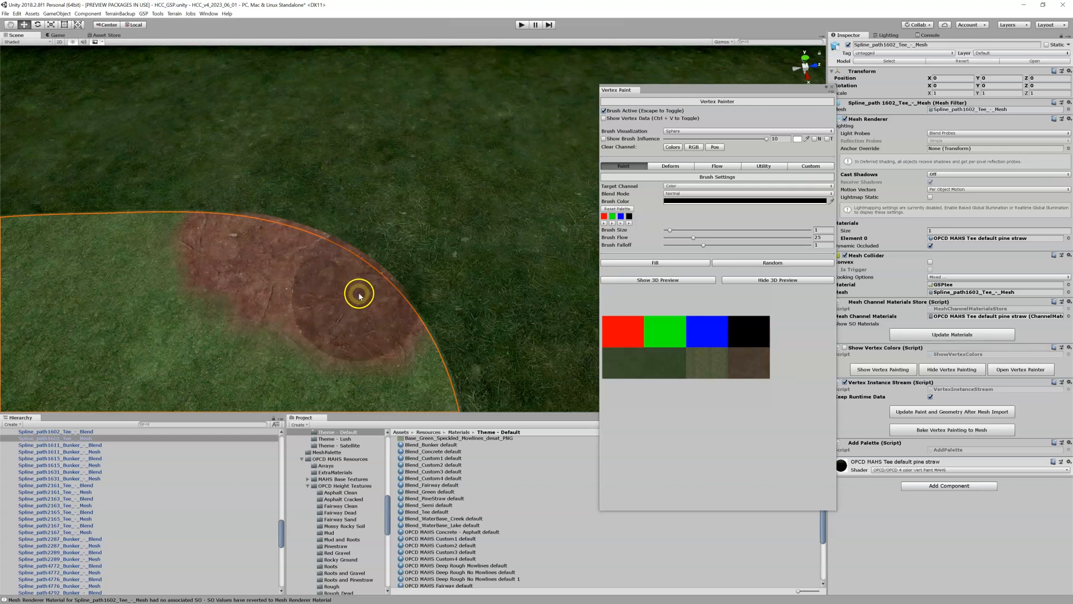
mouse_move(382, 179)
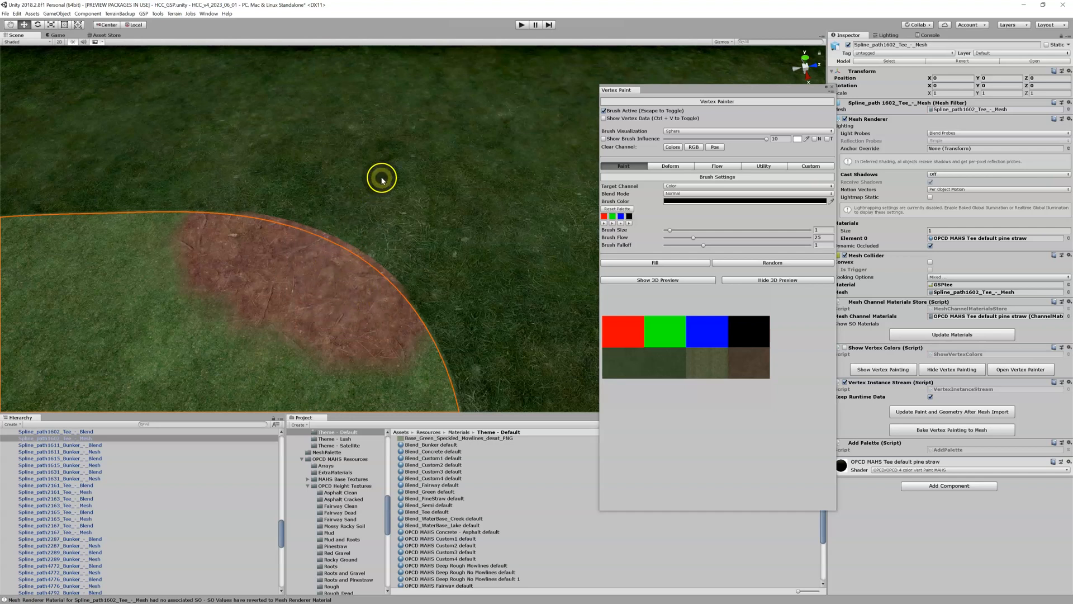
mouse_move(409, 180)
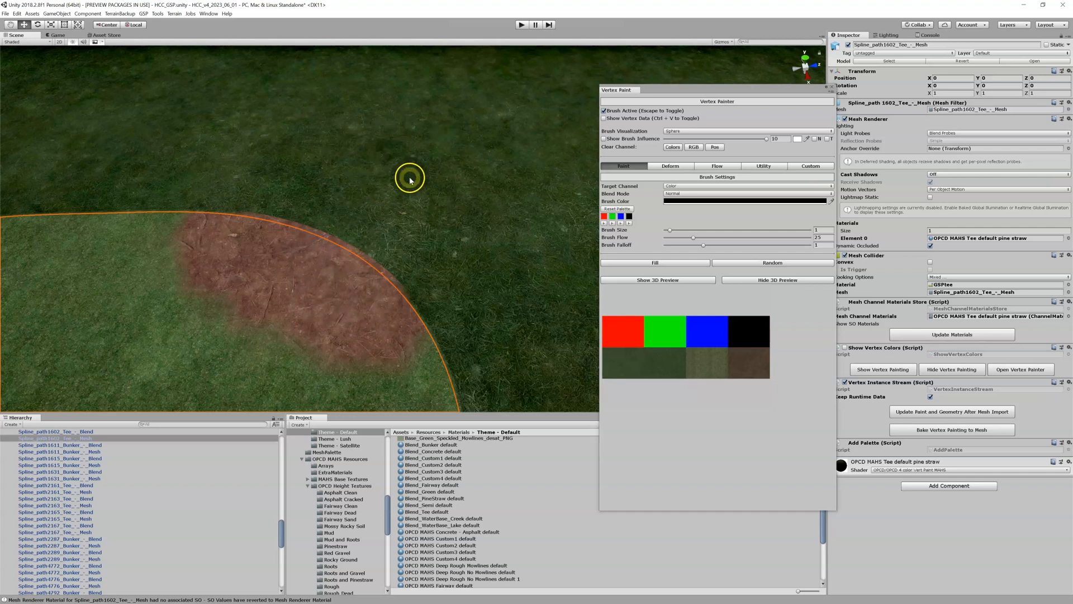
mouse_move(522, 228)
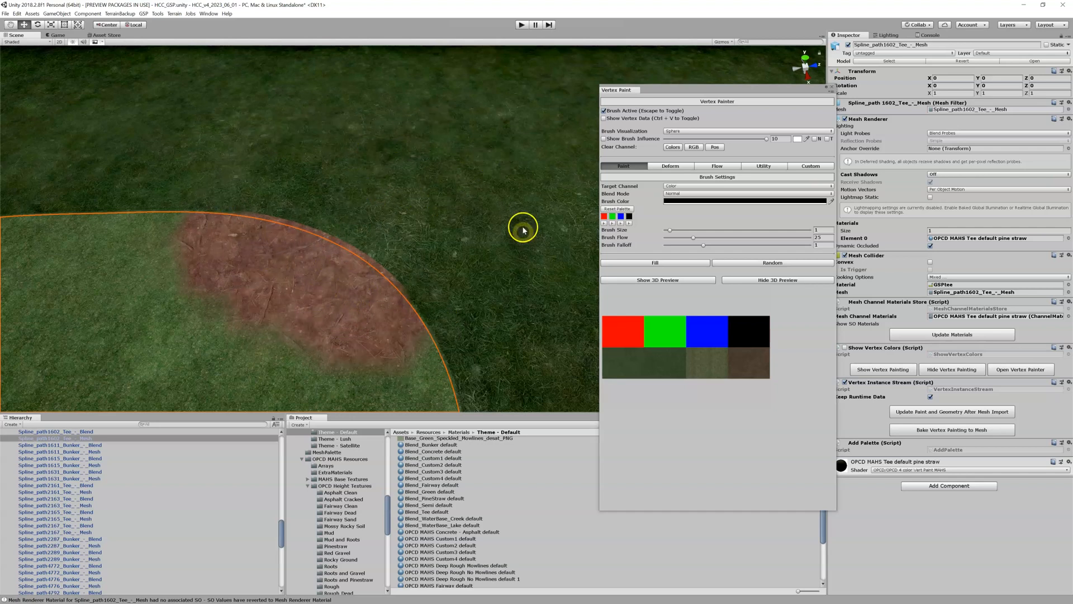
left_click_drag(522, 227, 332, 327)
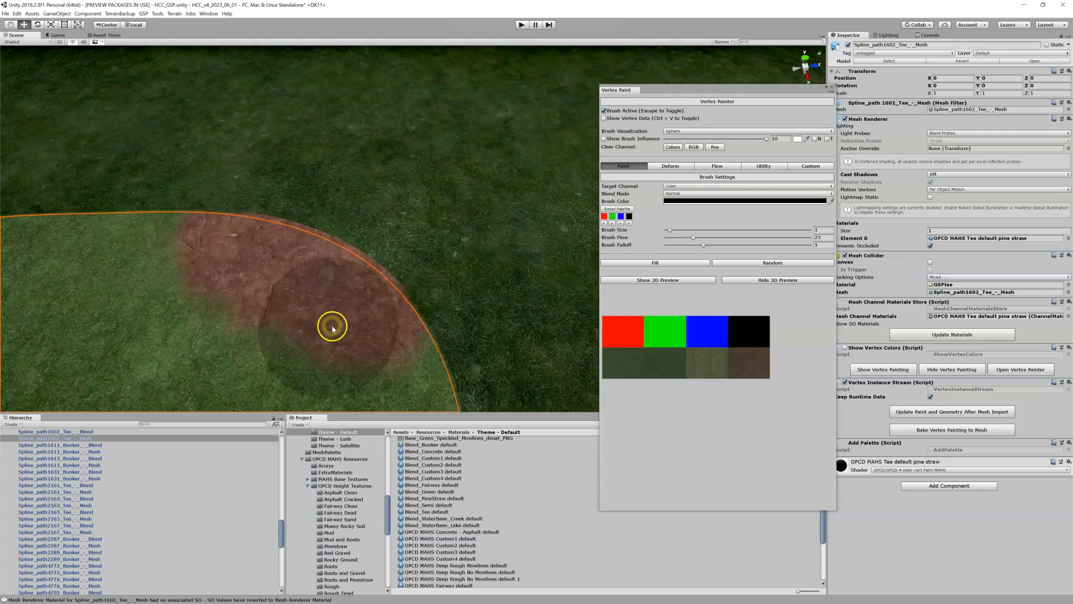